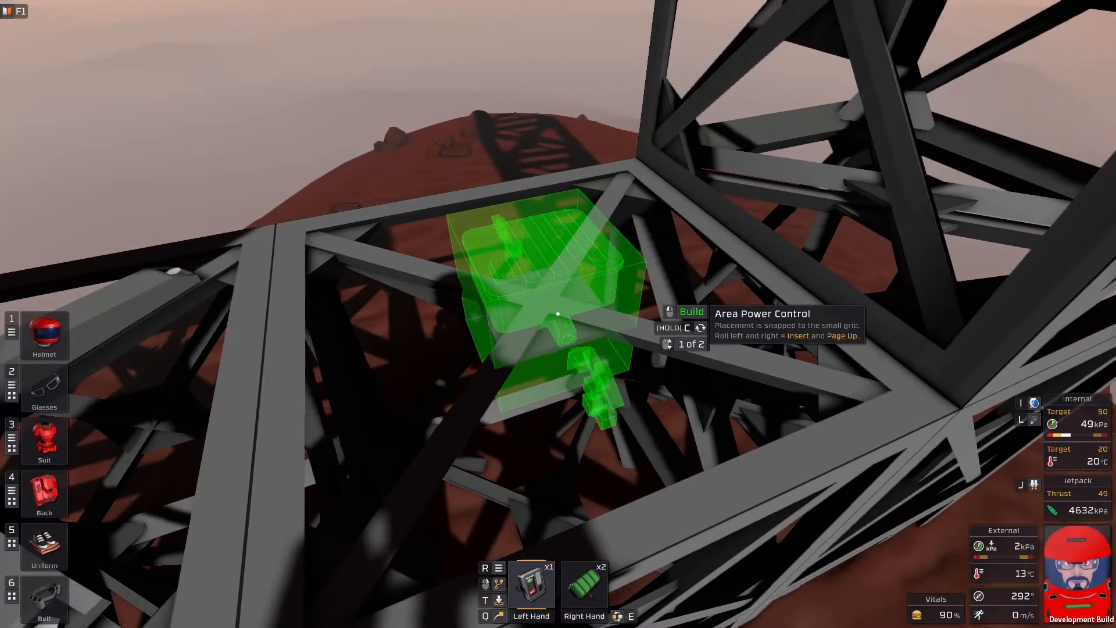
# - Mount the Area Power Control unit on the steel tower frame beside the solar panels
pyautogui.click(557, 313)
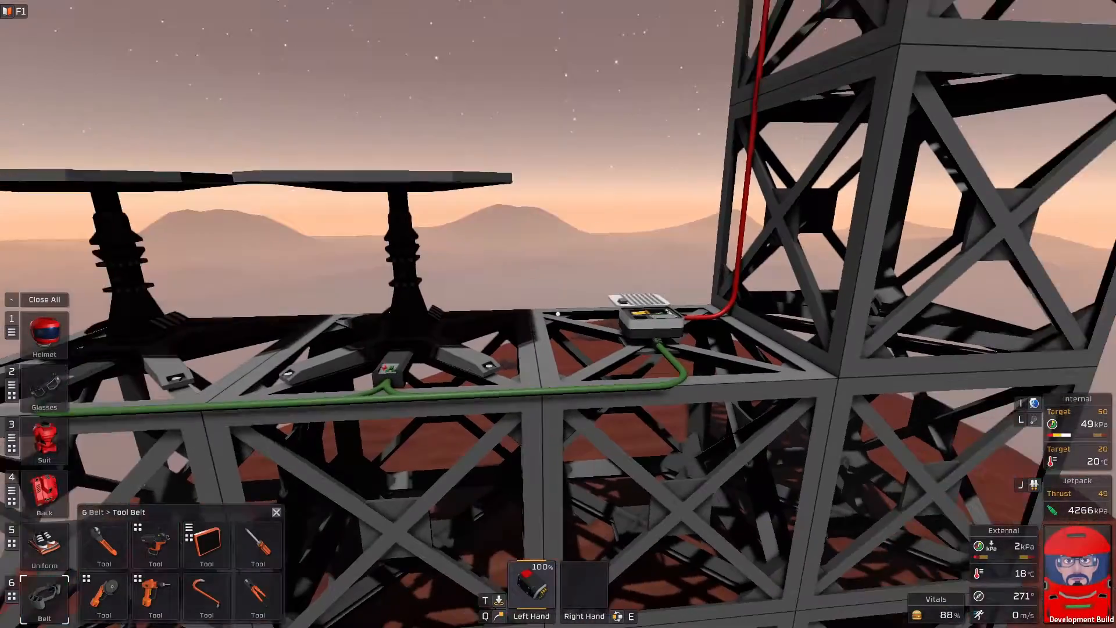
pyautogui.moveTo(558, 314)
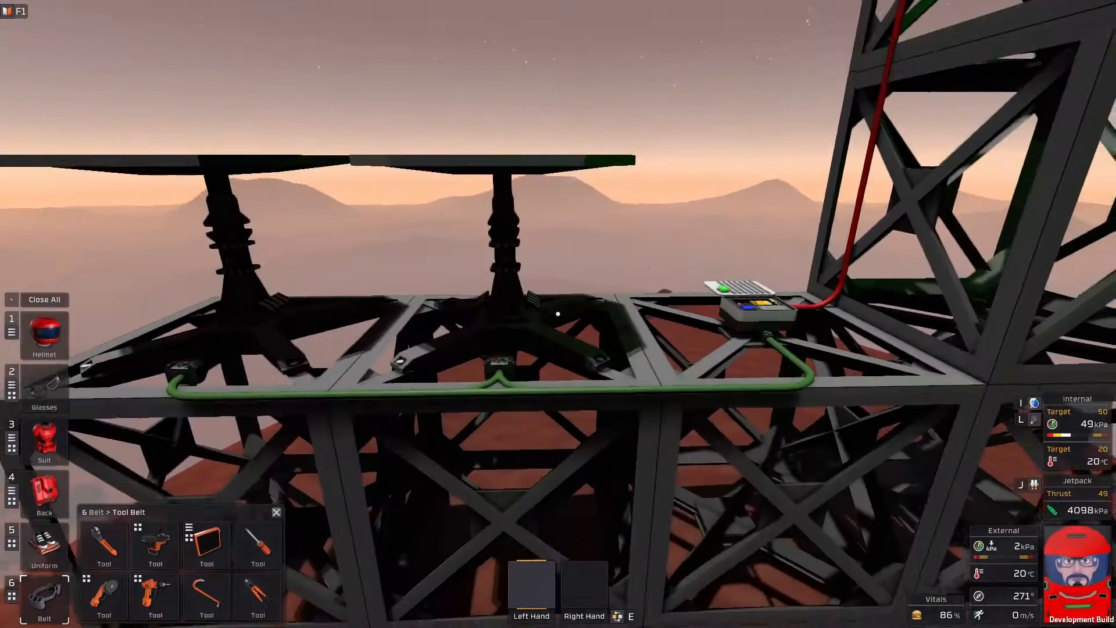
pyautogui.moveTo(558, 313)
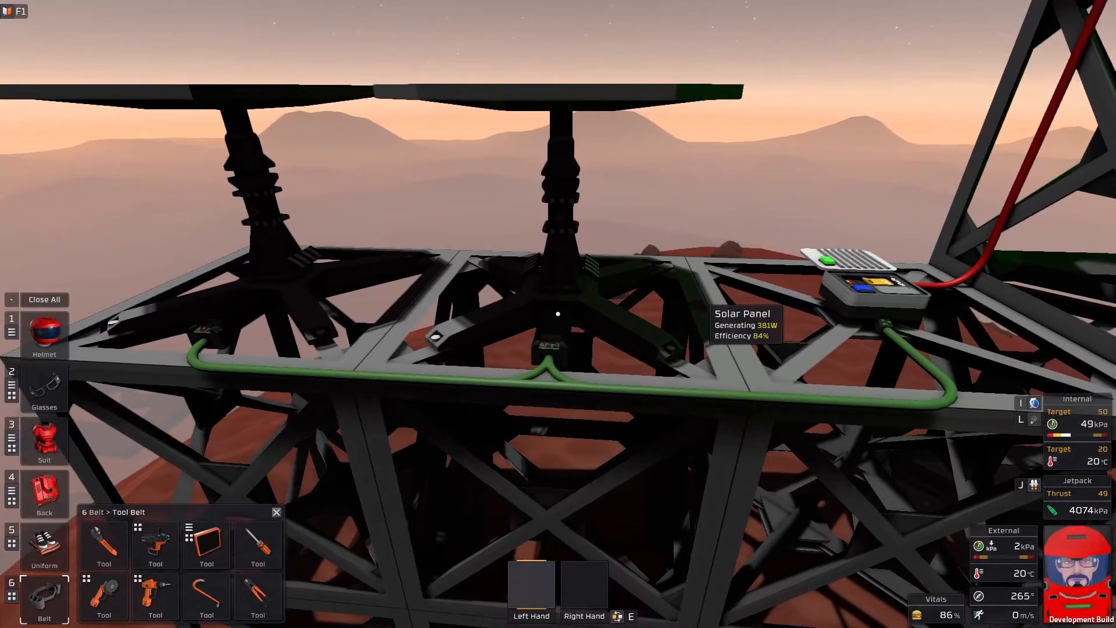
pyautogui.moveTo(559, 314)
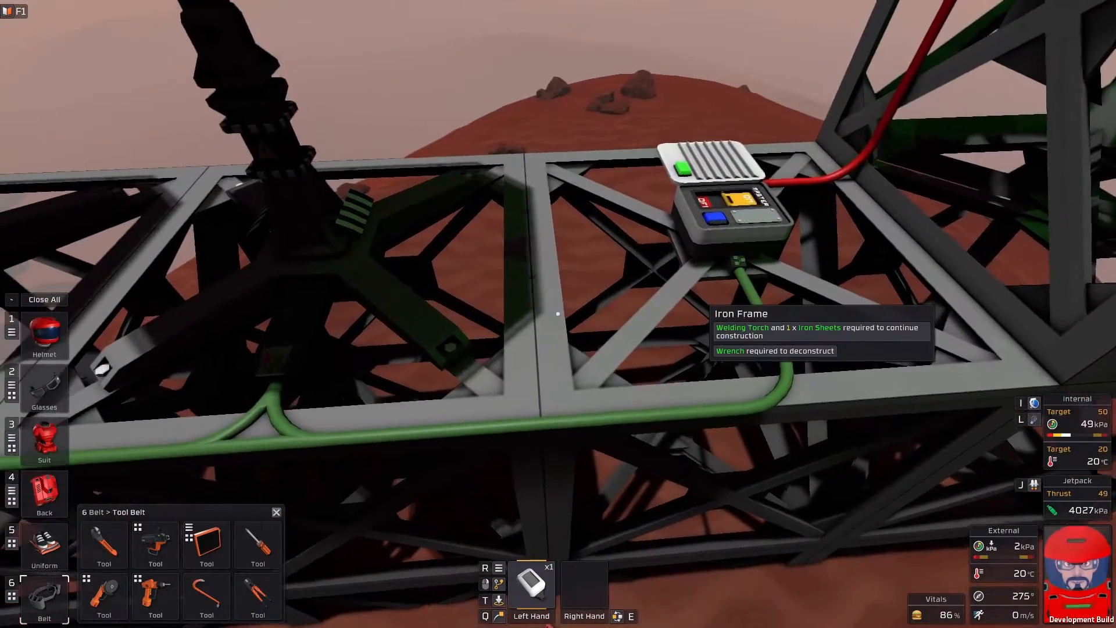
pyautogui.moveTo(555, 314)
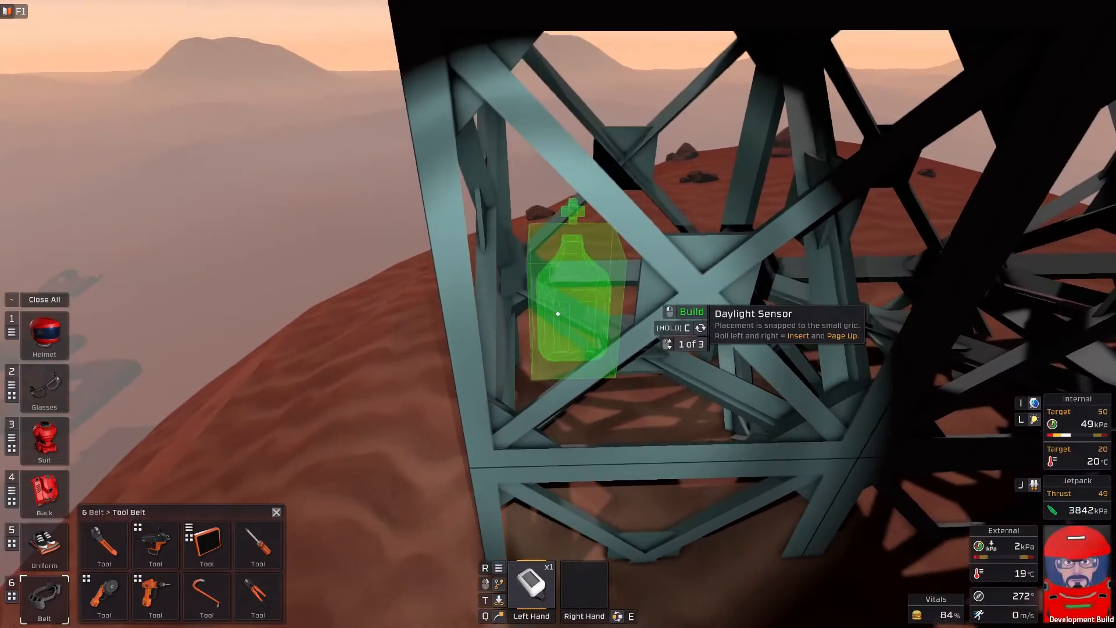
# - Mount the Daylight Sensor on the tower's side and cycle to the next kit
pyautogui.click(558, 314)
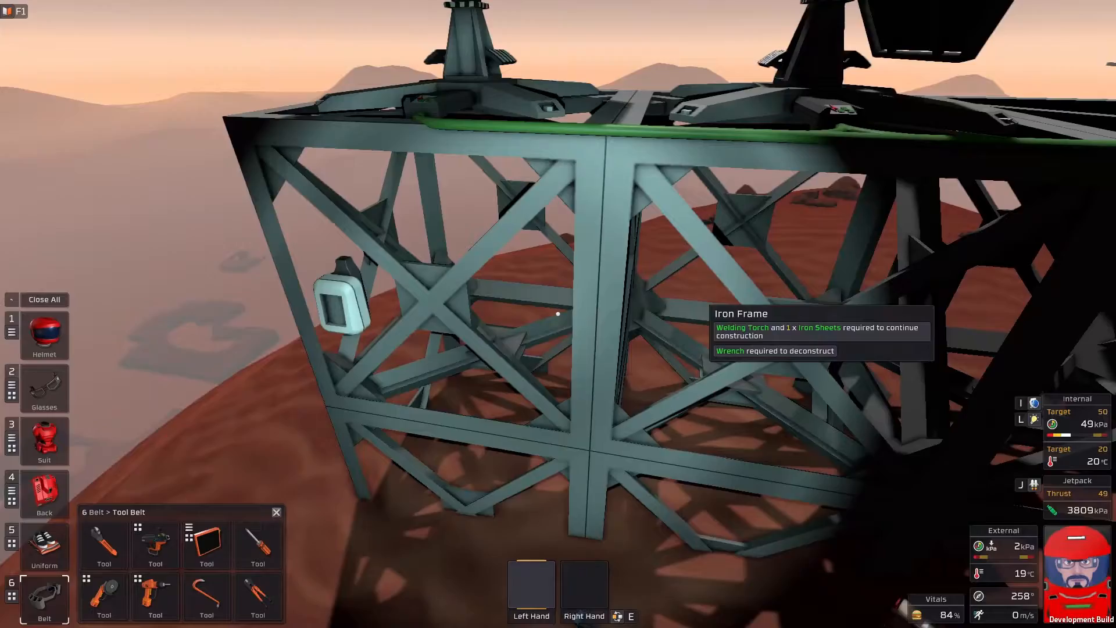
pyautogui.moveTo(558, 313)
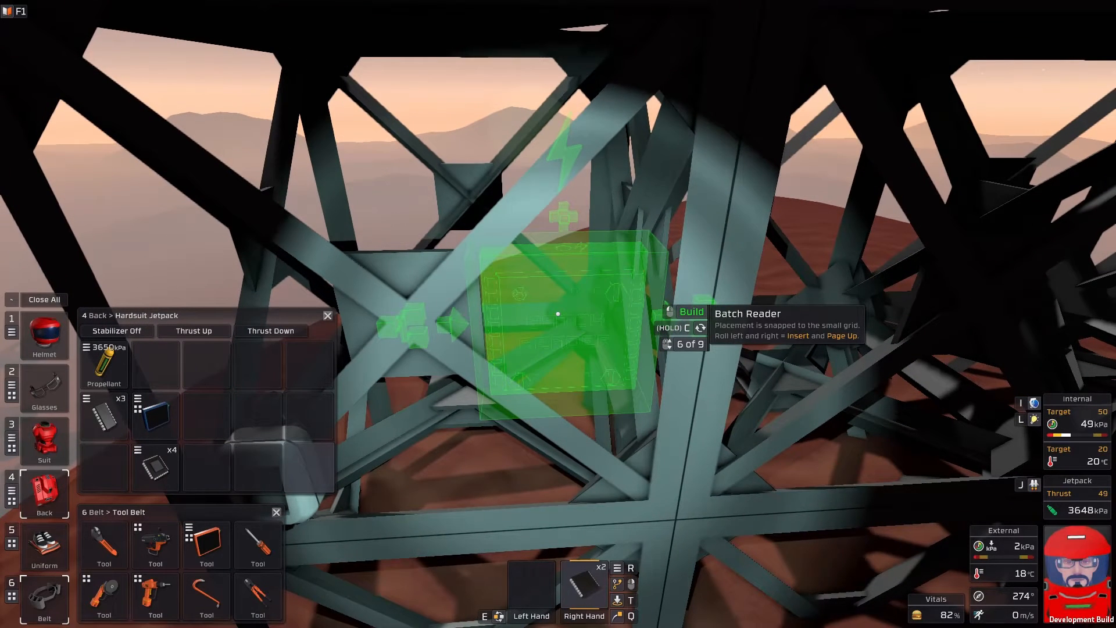
pyautogui.scroll(-3)
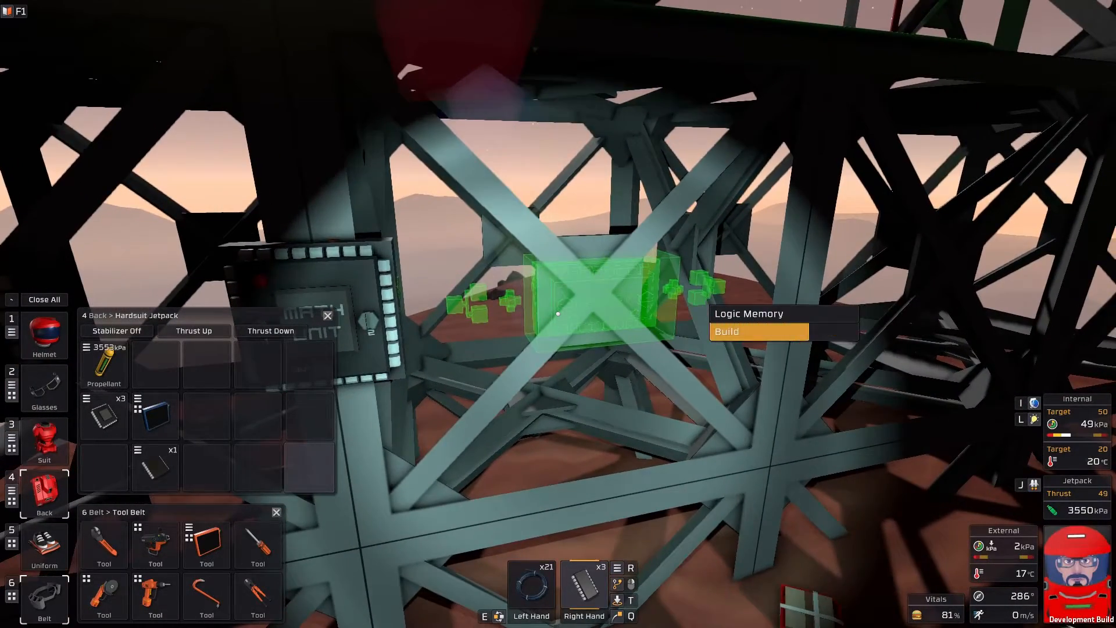
# - Place the Logic Memory on the frame and cable the Logic Reader to the Math Unit
pyautogui.click(727, 332)
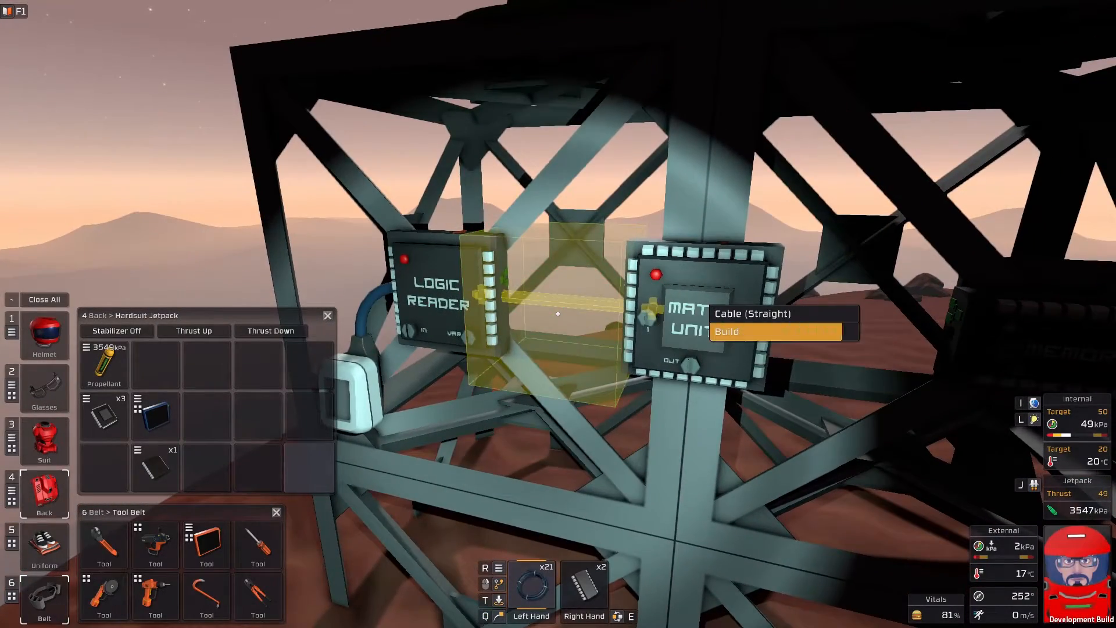
pyautogui.click(777, 331)
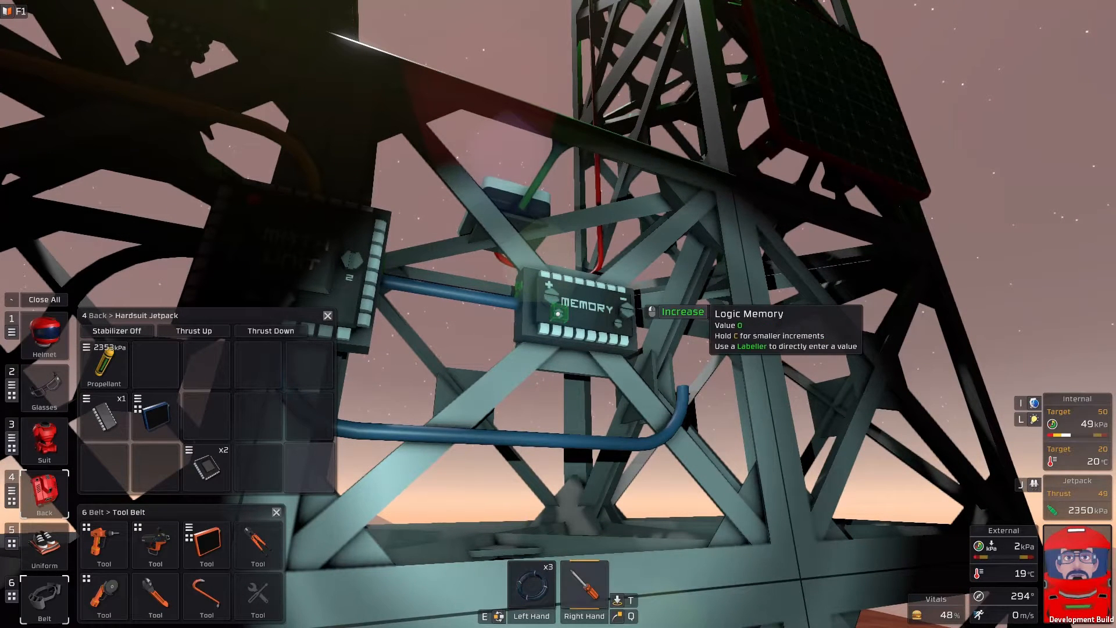
# - Increase the tower Logic Memory's stored value from 0 to 0.2
pyautogui.click(681, 312)
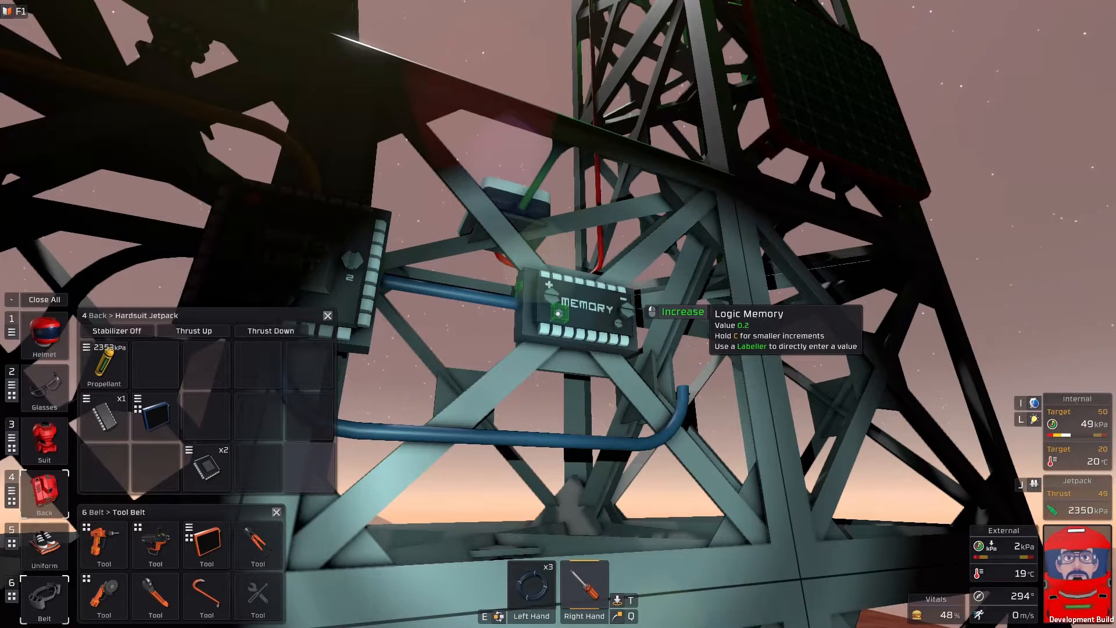
pyautogui.click(682, 312)
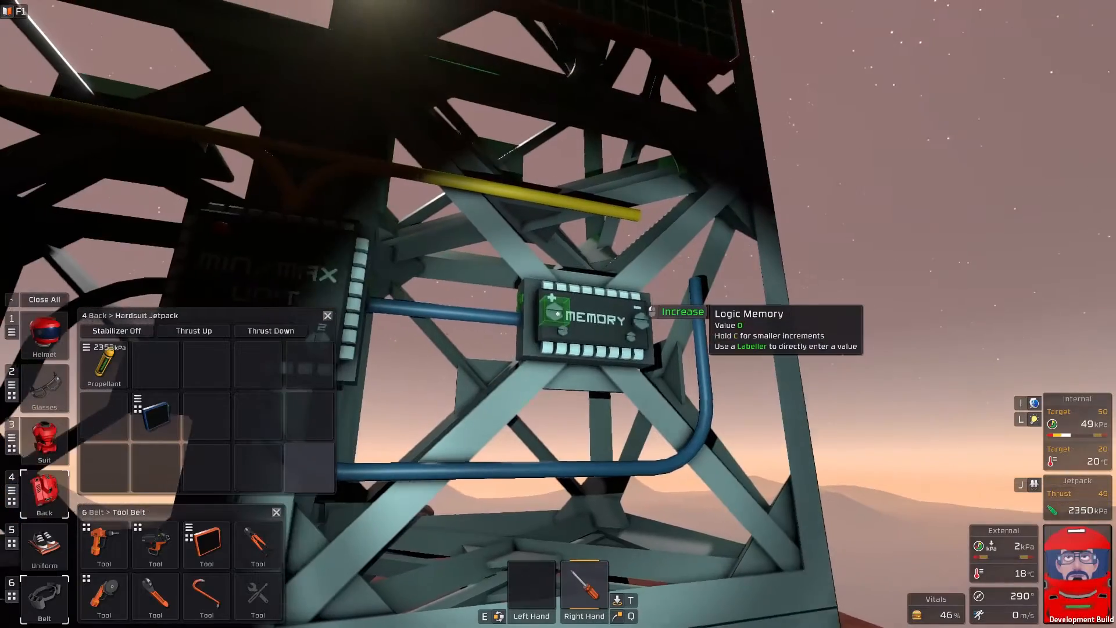
# - Raise the Logic Memory beside the Min/Max unit from 0 to 100
pyautogui.click(681, 312)
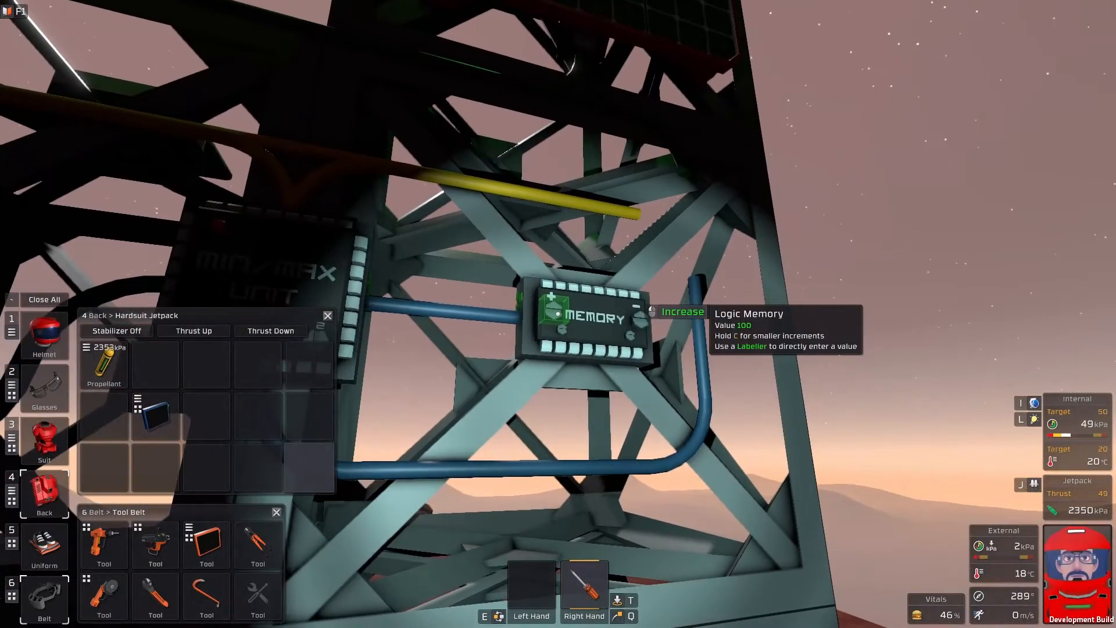